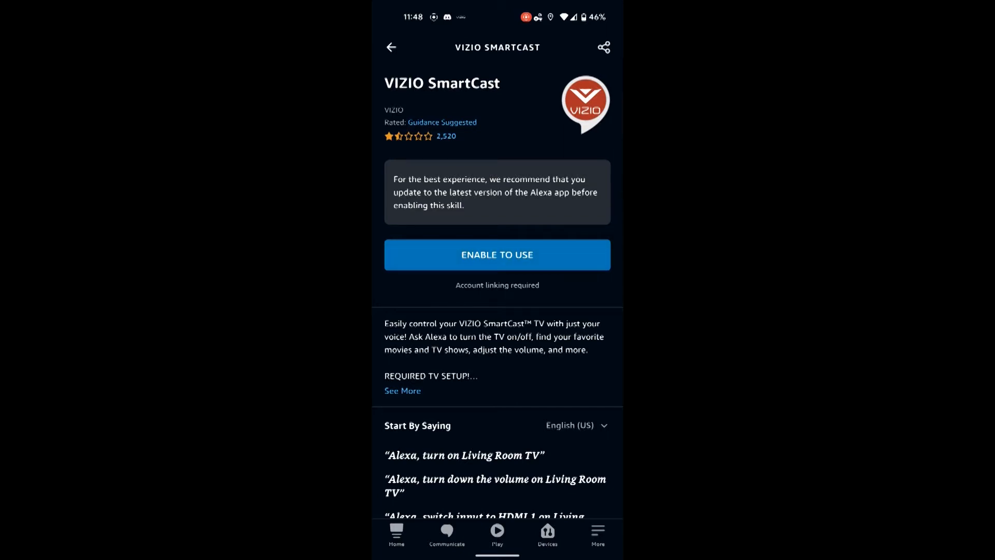
# Step: Enable the VIZIO SmartCast skill, agree to link myVIZIO, pick The TV and hit a linking error
pyautogui.click(497, 255)
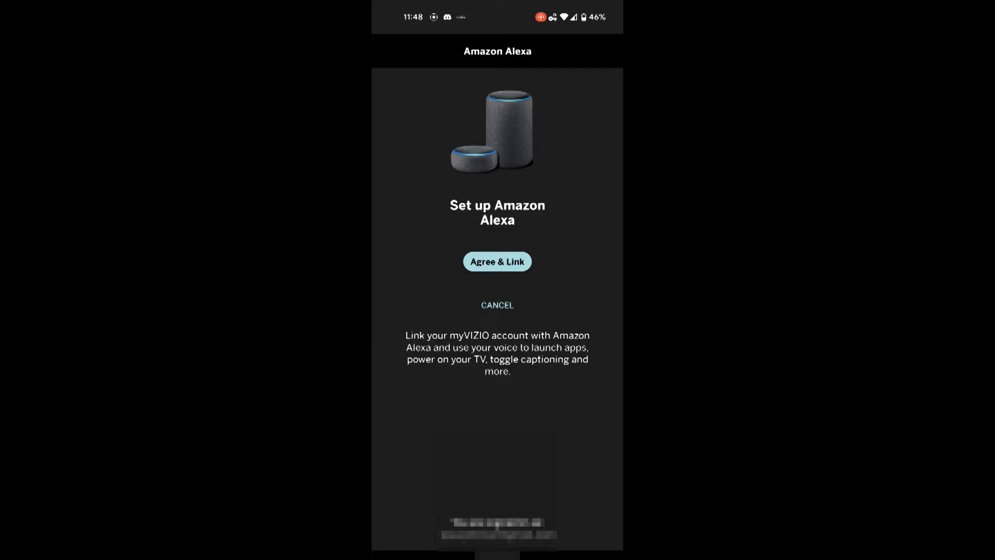
pyautogui.click(497, 261)
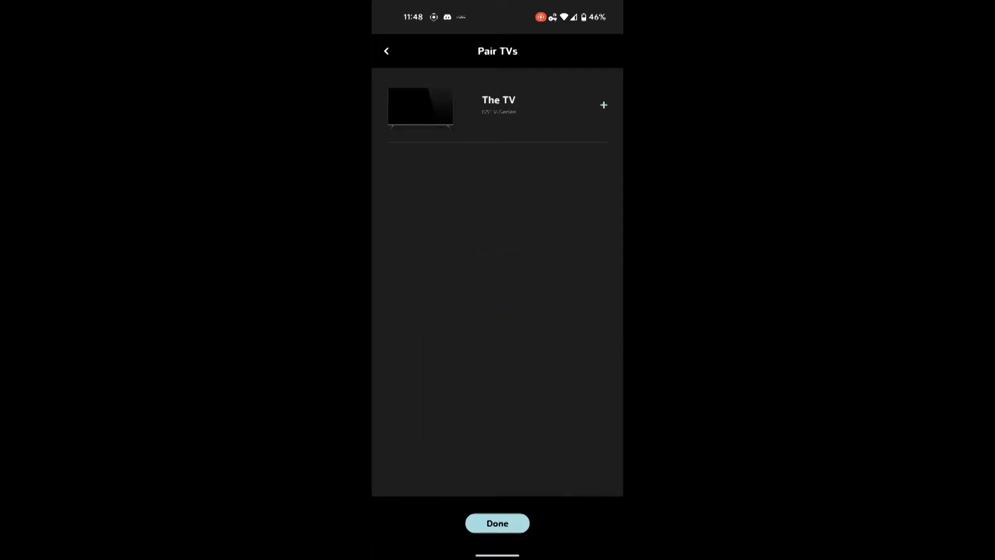
pyautogui.click(603, 105)
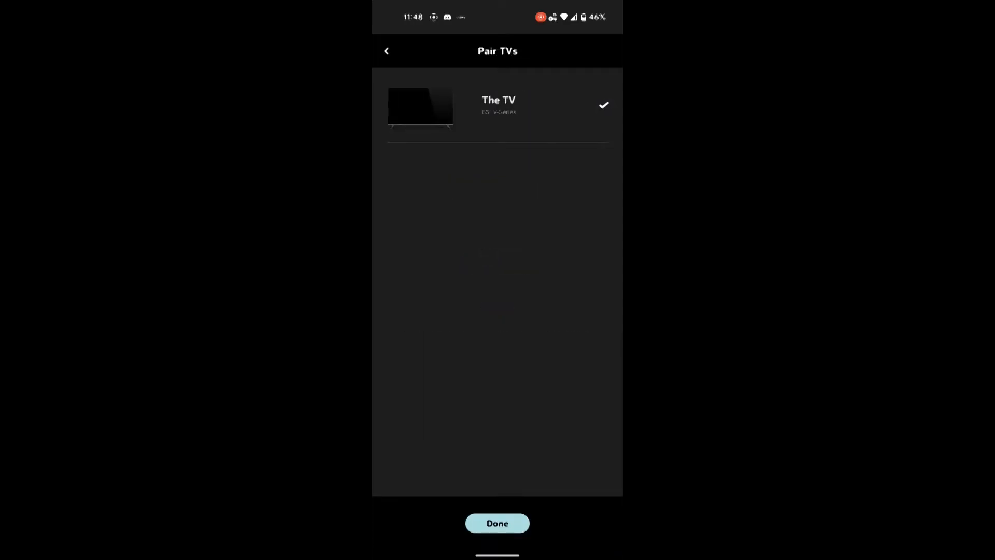
pyautogui.click(497, 523)
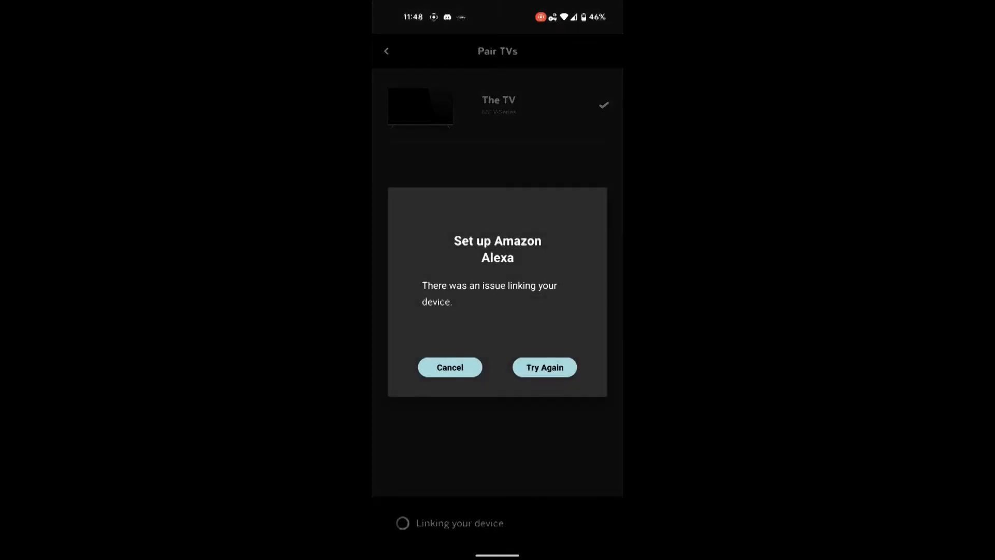
pyautogui.click(544, 367)
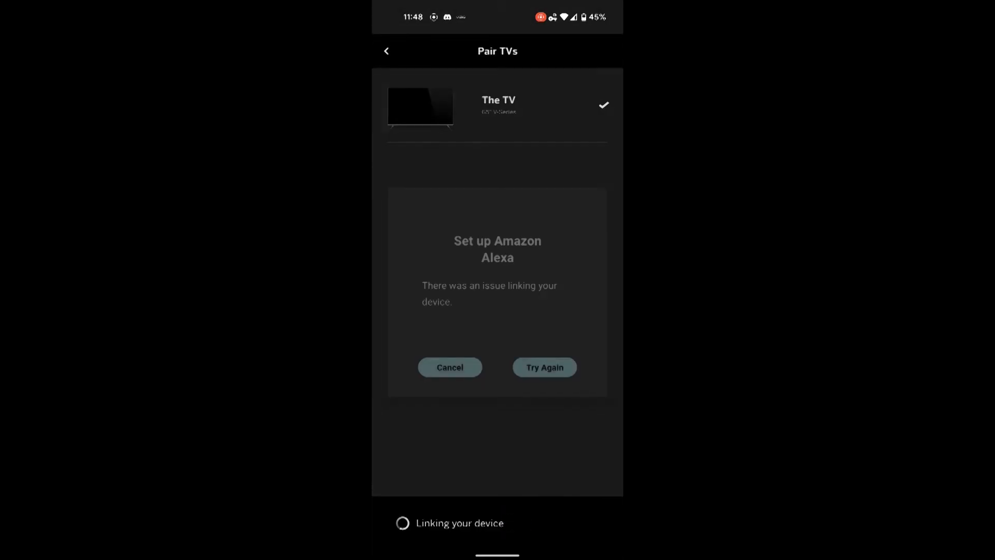
# Step: Retry finishing The TV pairing, abandon the failed linking and return to the home screen
pyautogui.click(449, 366)
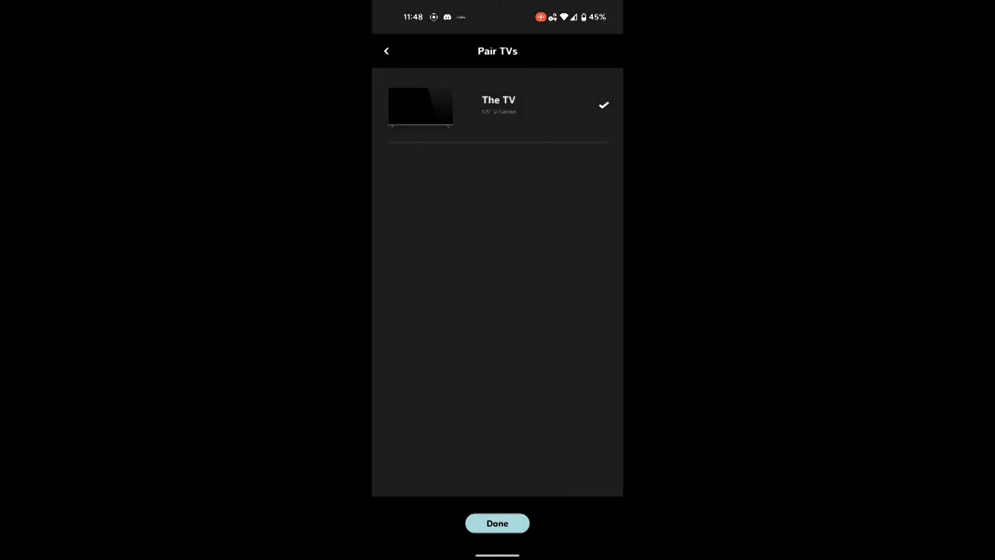
pyautogui.click(497, 522)
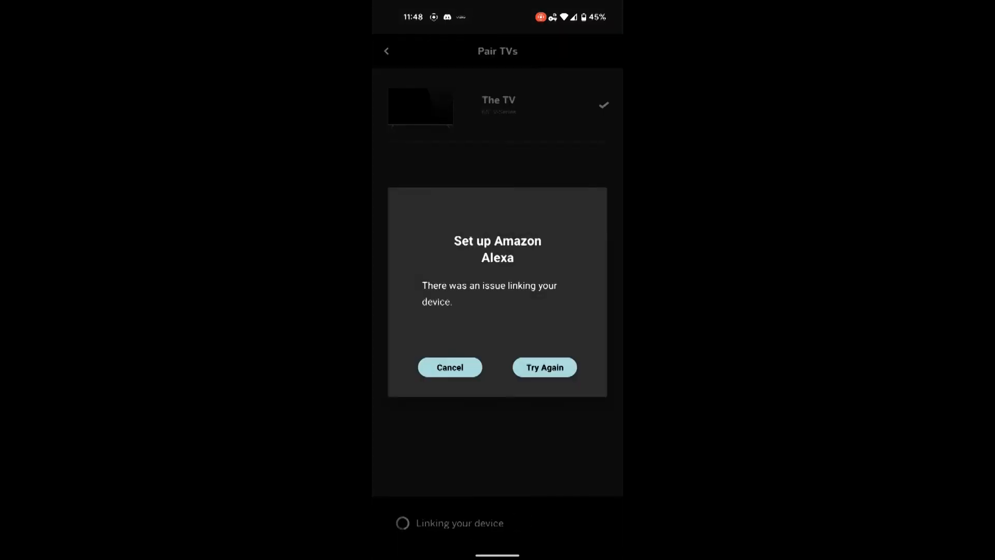
pyautogui.click(544, 367)
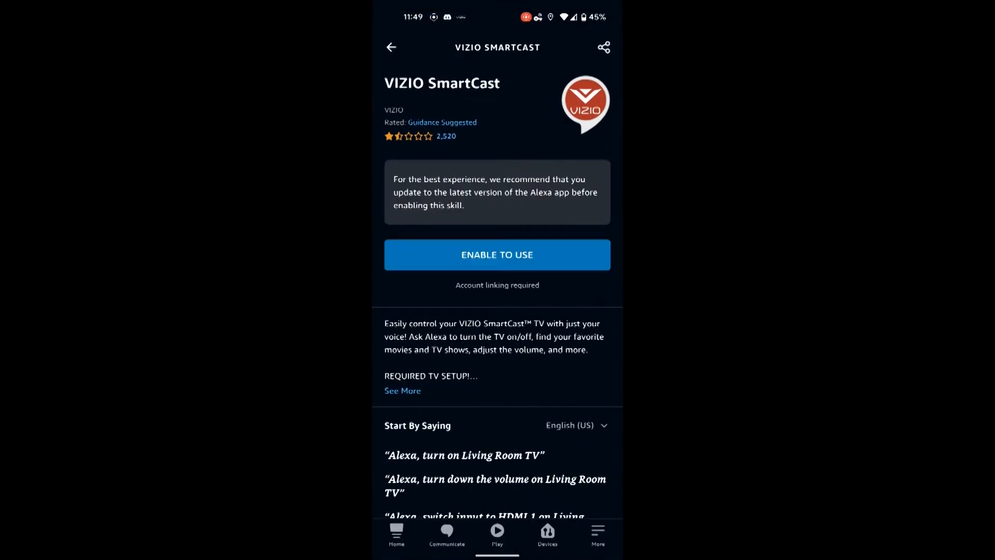
pyautogui.press('Home')
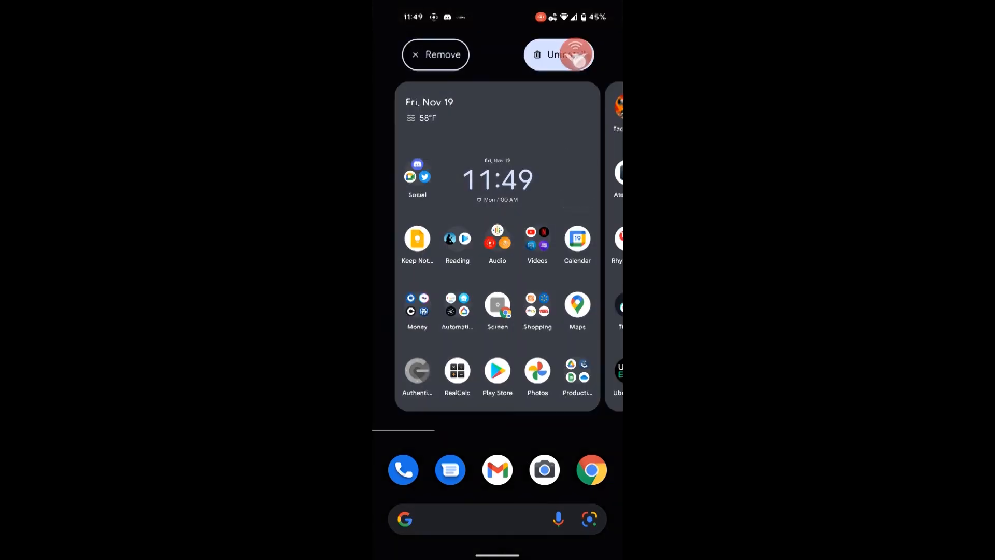
# Step: Uninstall the SmartCast Mobile app and confirm its removal
pyautogui.click(559, 54)
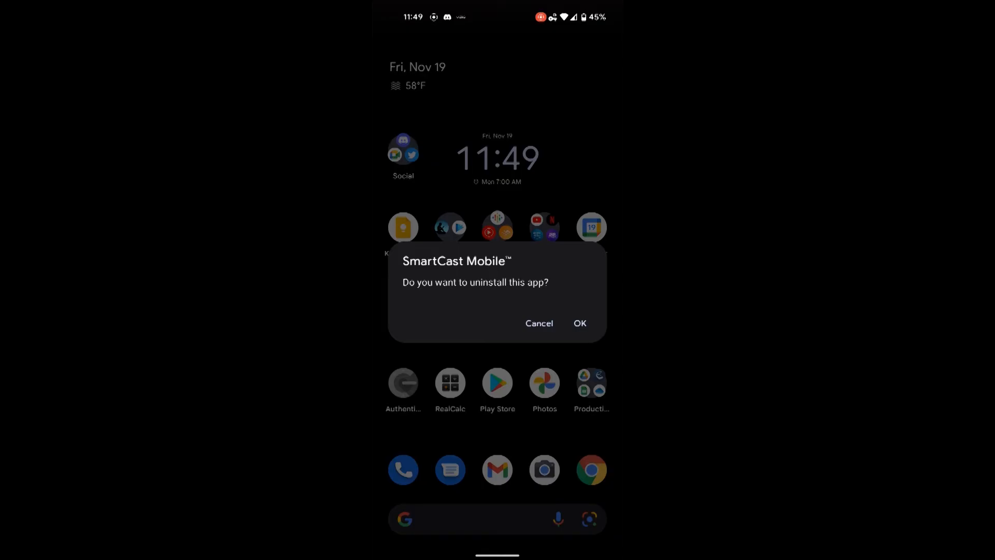
pyautogui.click(539, 323)
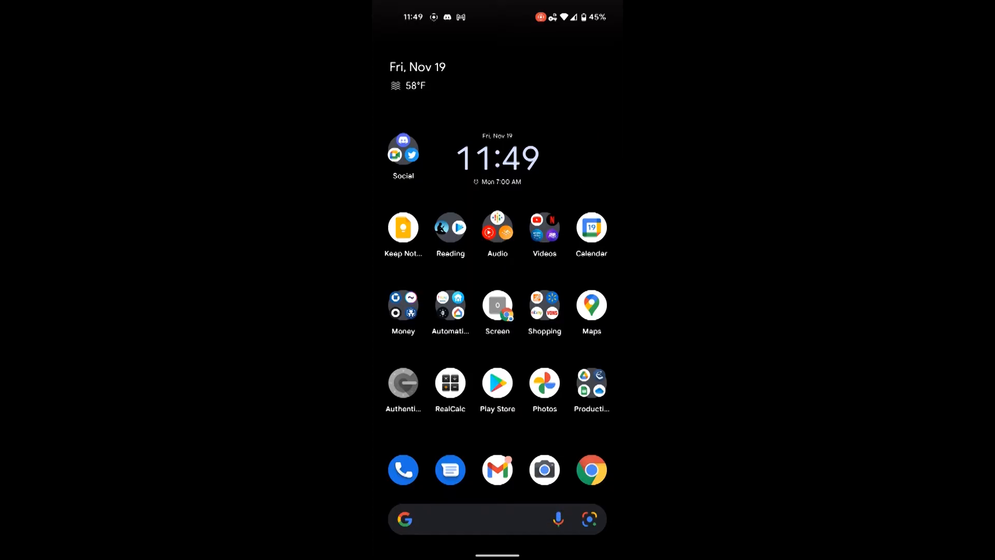
# Step: From the Automation folder launch Alexa, enable VIZIO SmartCast, sign in to myVIZIO and discover The TV
pyautogui.click(450, 307)
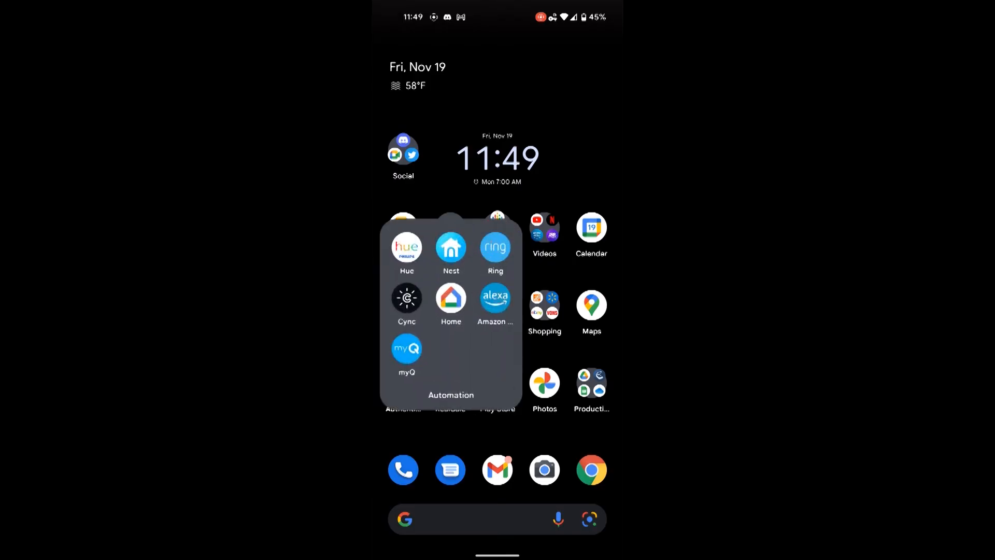
pyautogui.click(495, 298)
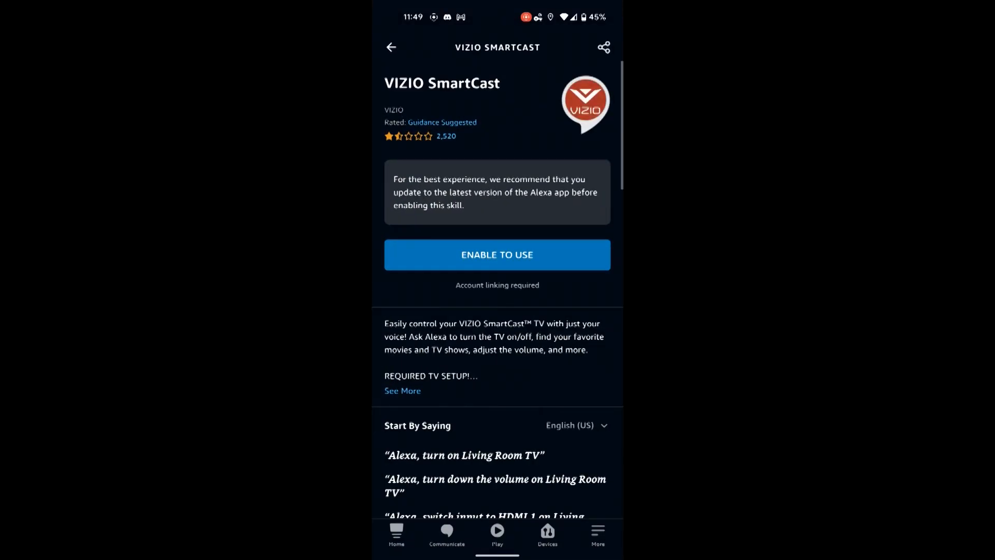
pyautogui.click(497, 255)
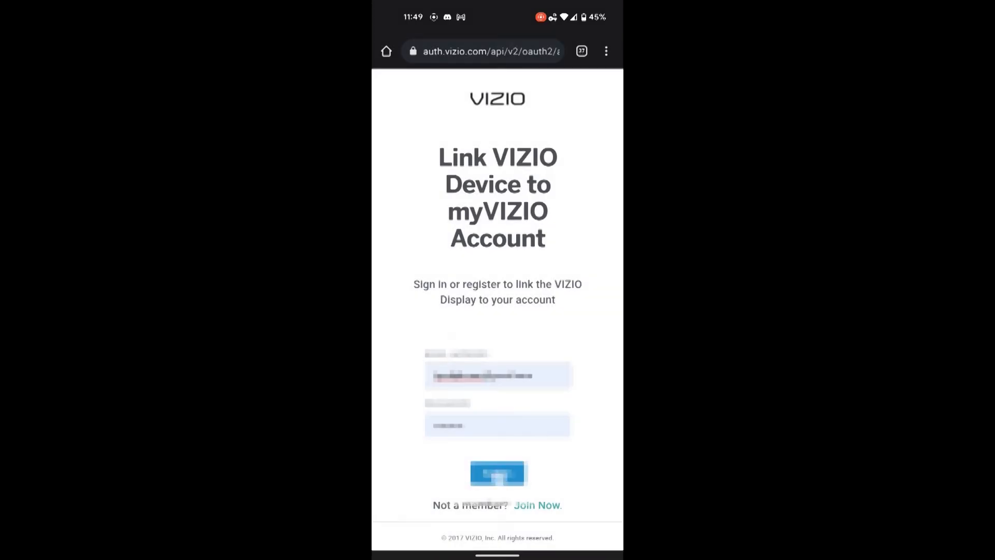
pyautogui.click(497, 473)
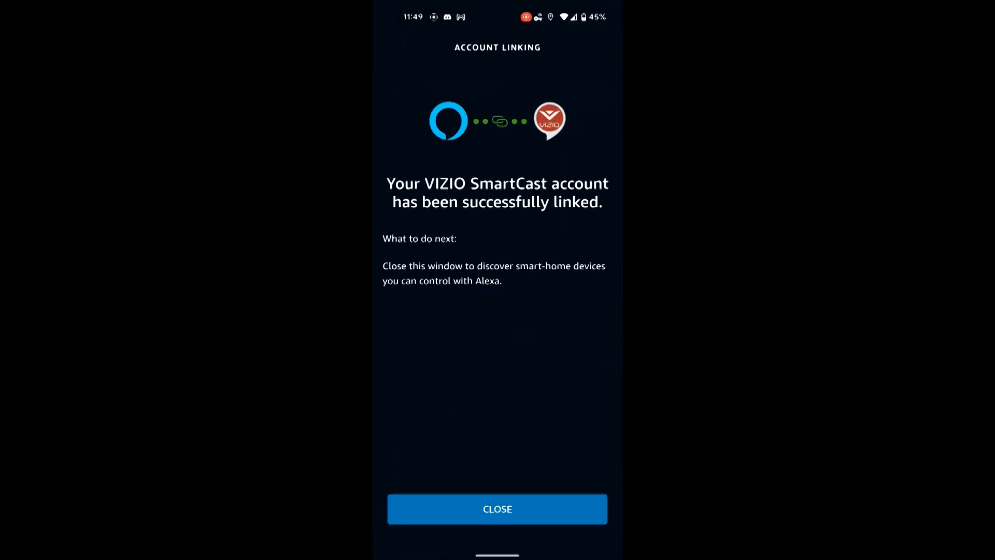
pyautogui.click(496, 508)
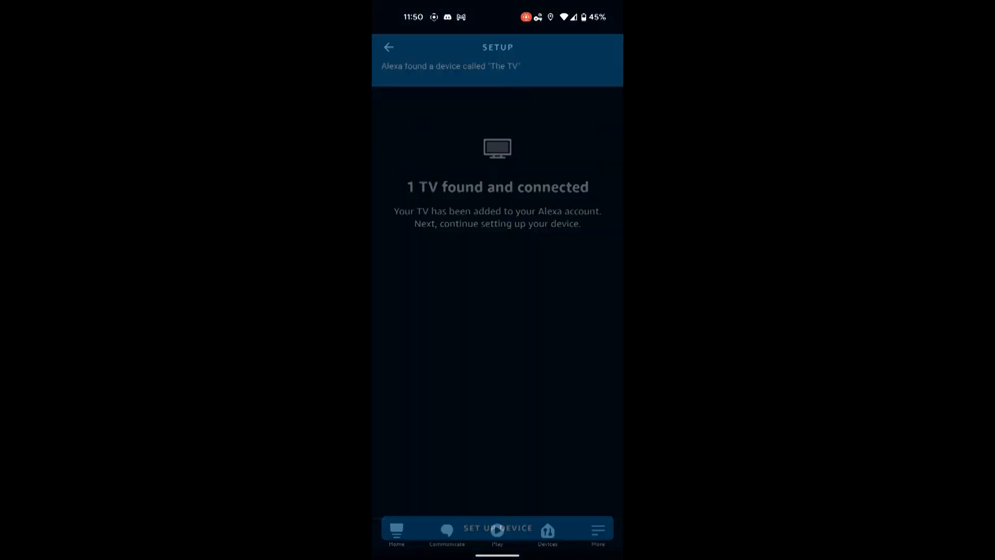
# Step: Continue setup, tick two Echo devices to control The TV and link them
pyautogui.click(497, 527)
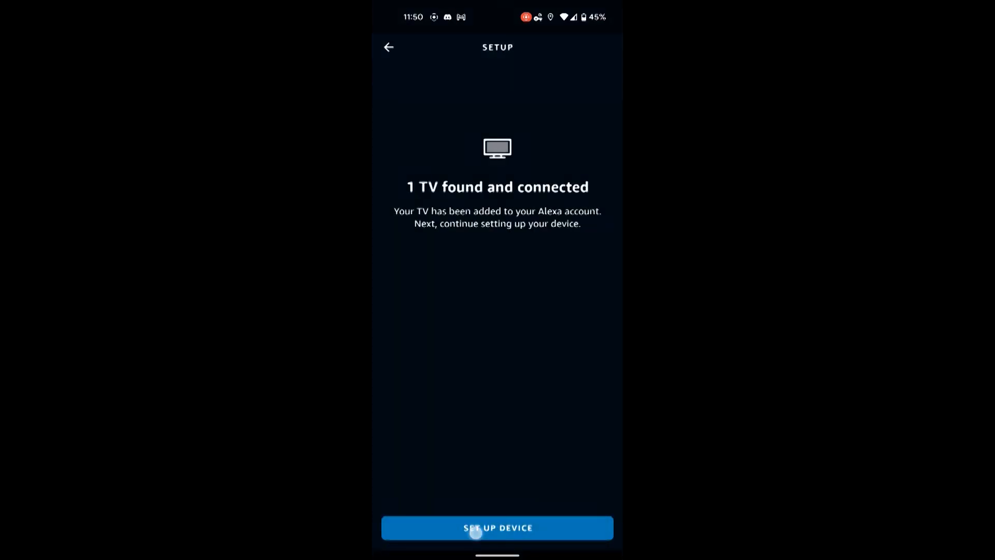
pyautogui.click(496, 527)
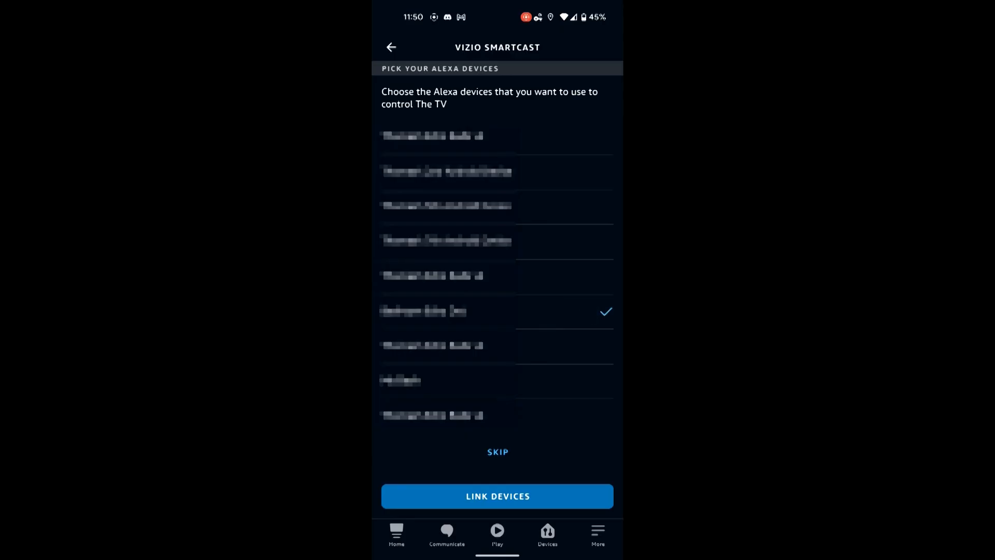
pyautogui.scroll(3)
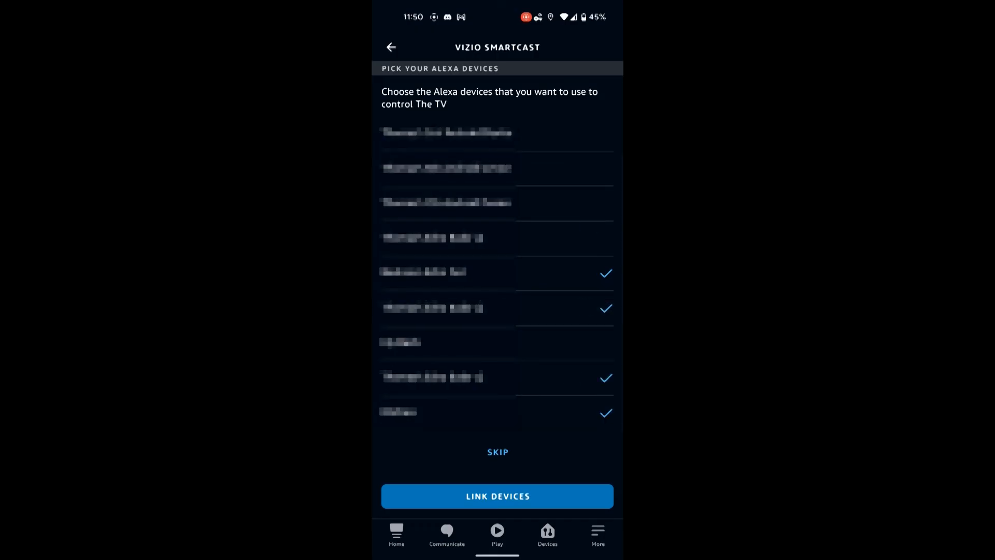
pyautogui.click(497, 204)
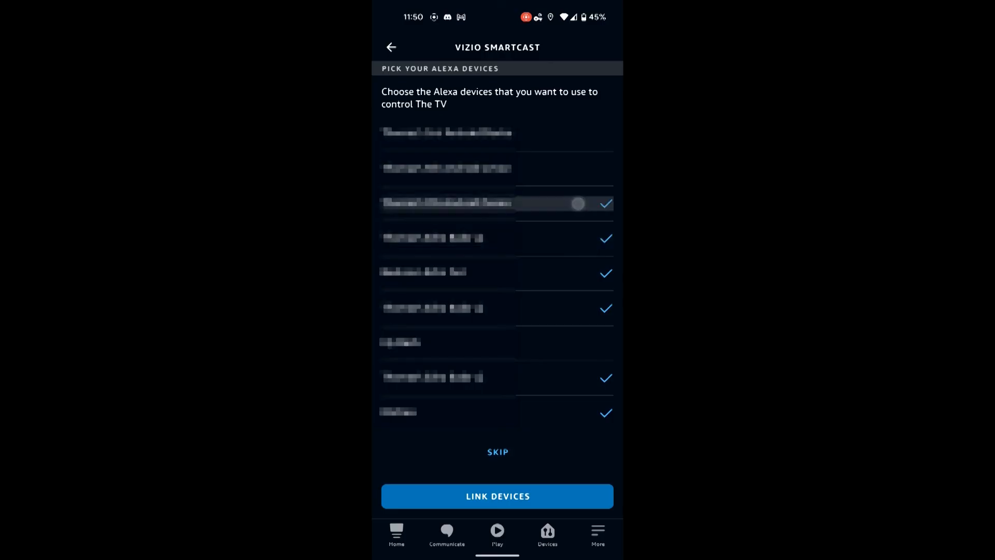
pyautogui.scroll(3)
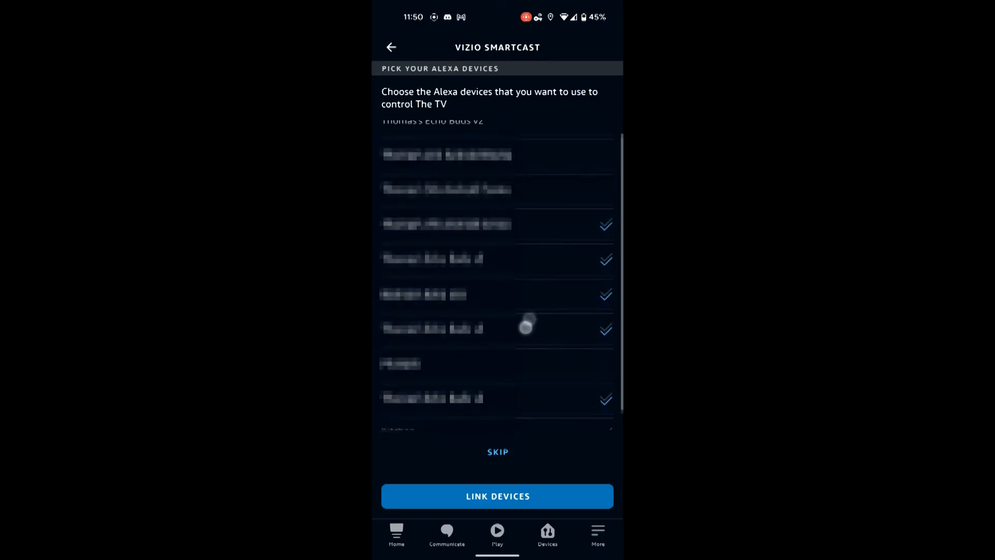
pyautogui.scroll(3)
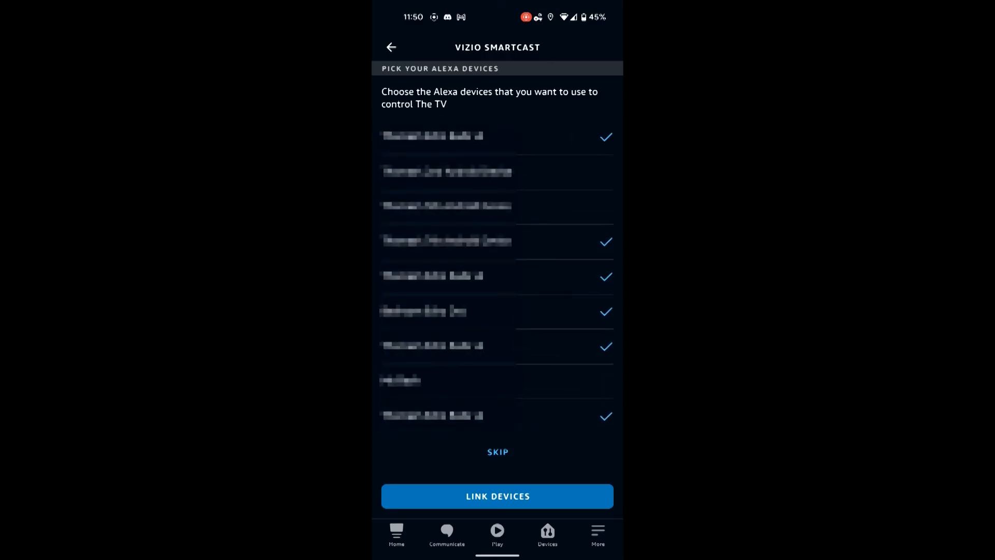
pyautogui.click(498, 495)
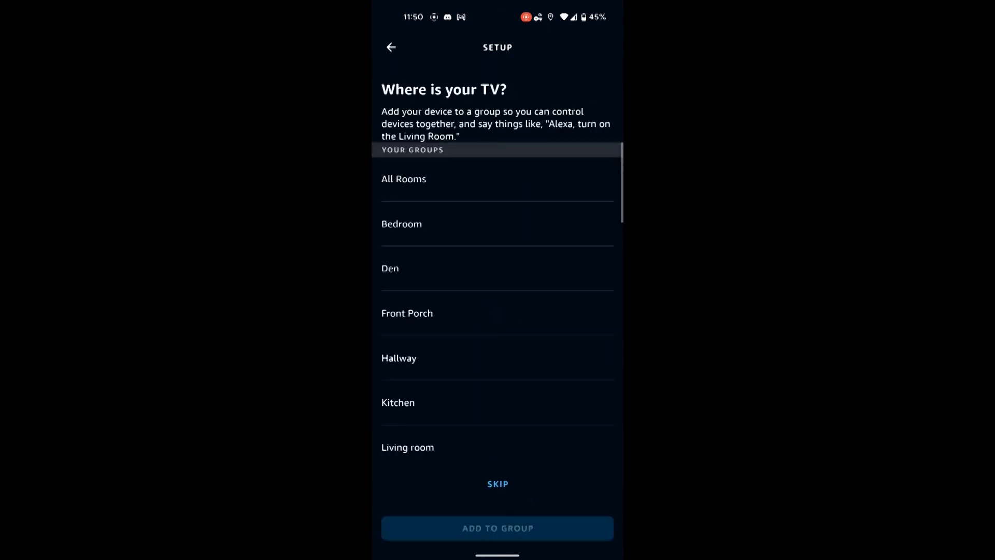